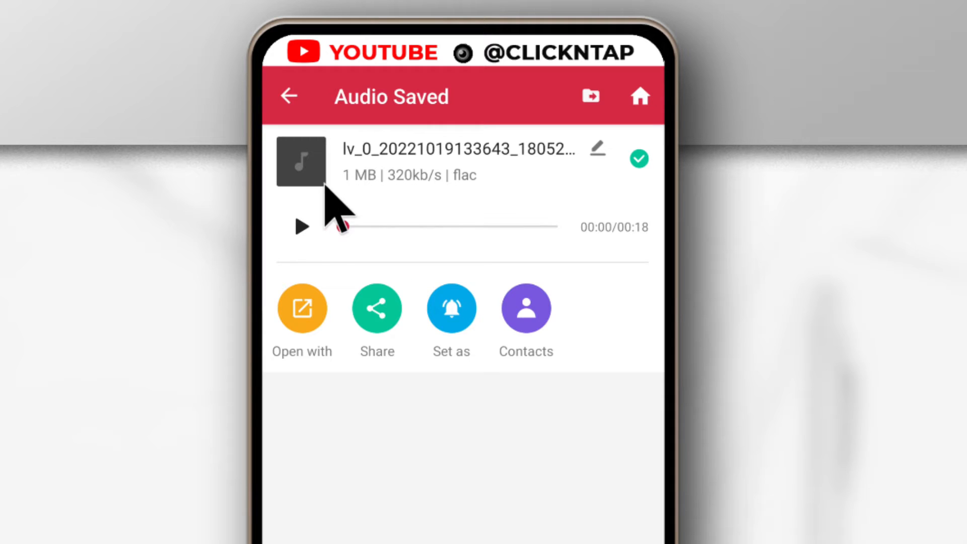
- Start playback of the saved 320 kb/s FLAC file from the Audio Saved screen
left_click(301, 226)
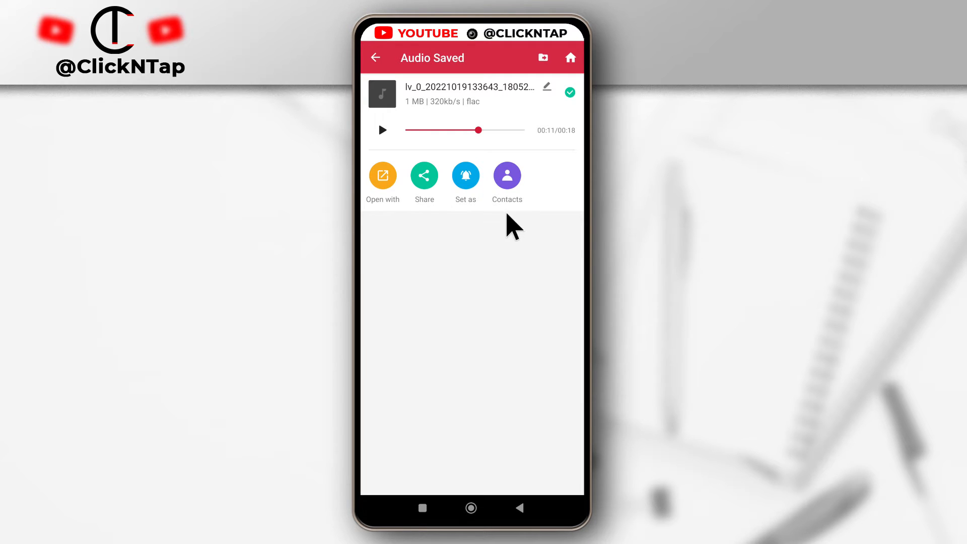
mouse_move(419, 243)
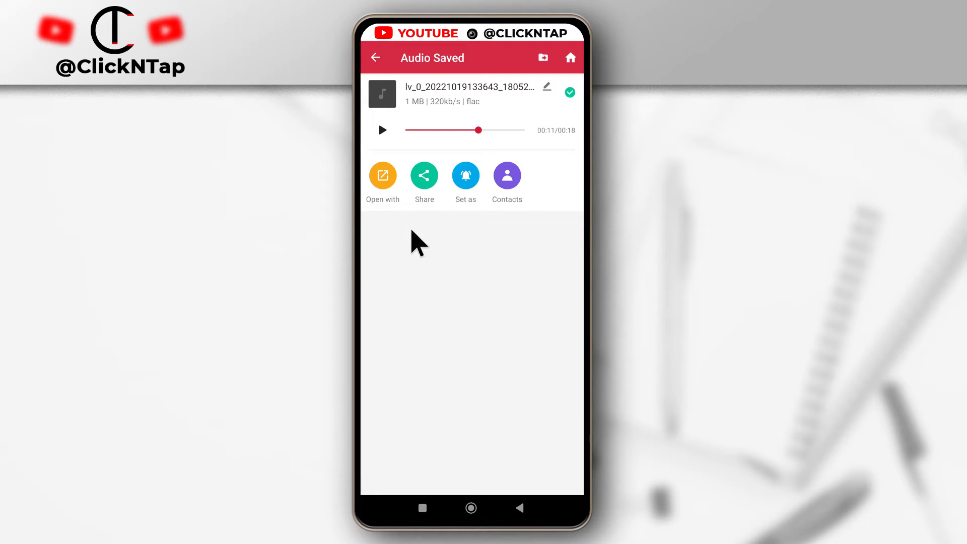
mouse_move(363, 240)
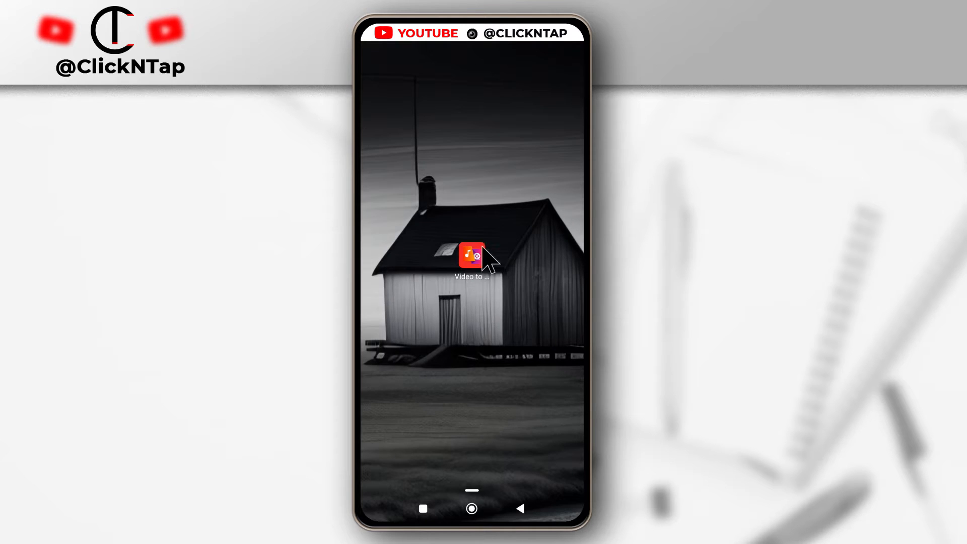
mouse_move(472, 290)
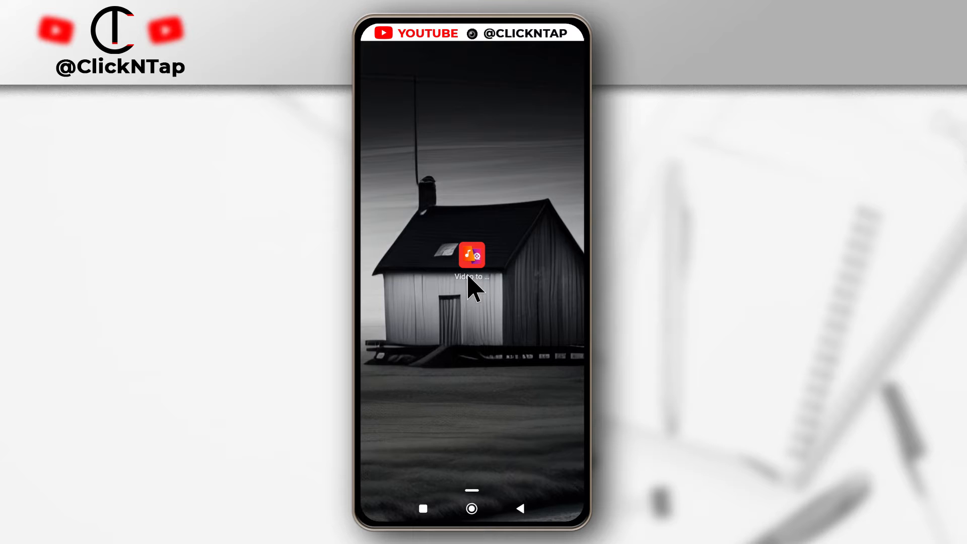
mouse_move(477, 302)
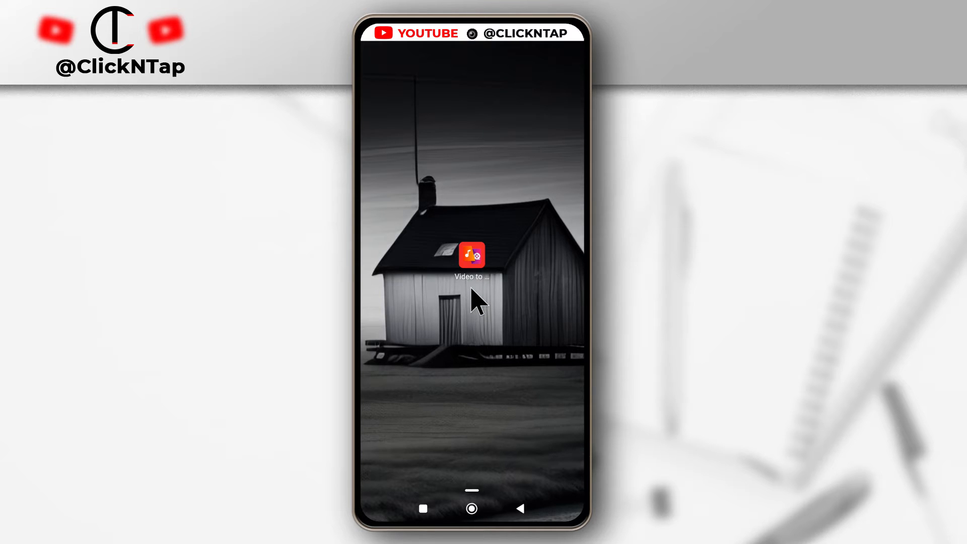
mouse_move(471, 311)
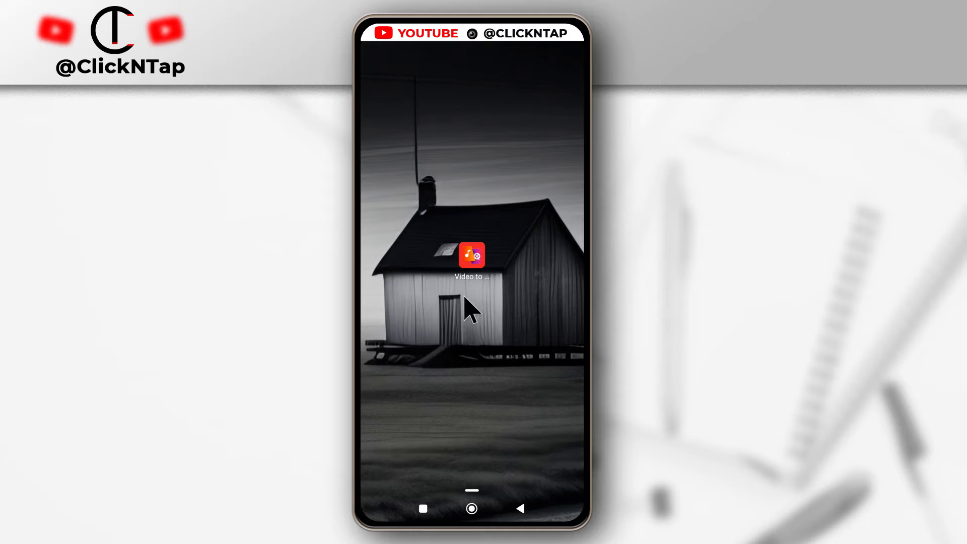
mouse_move(470, 296)
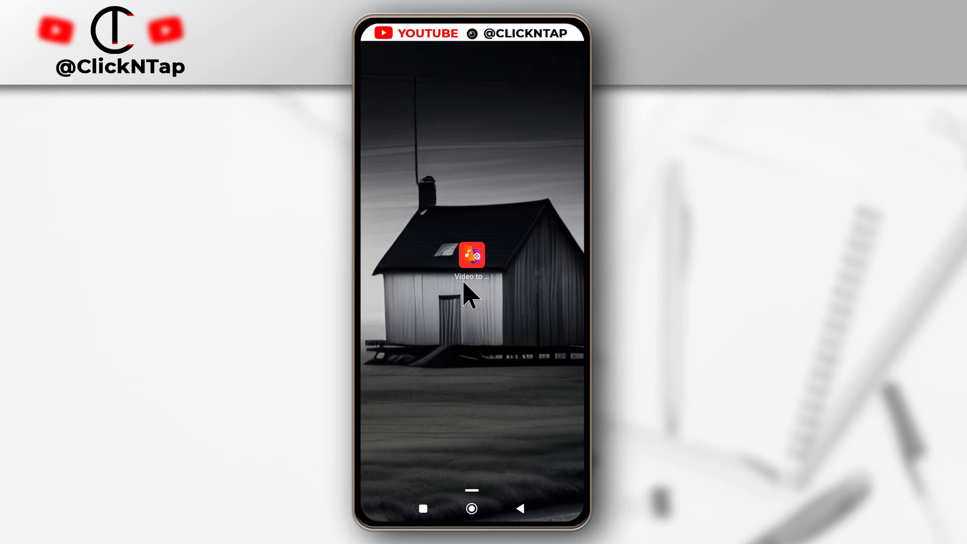
mouse_move(479, 326)
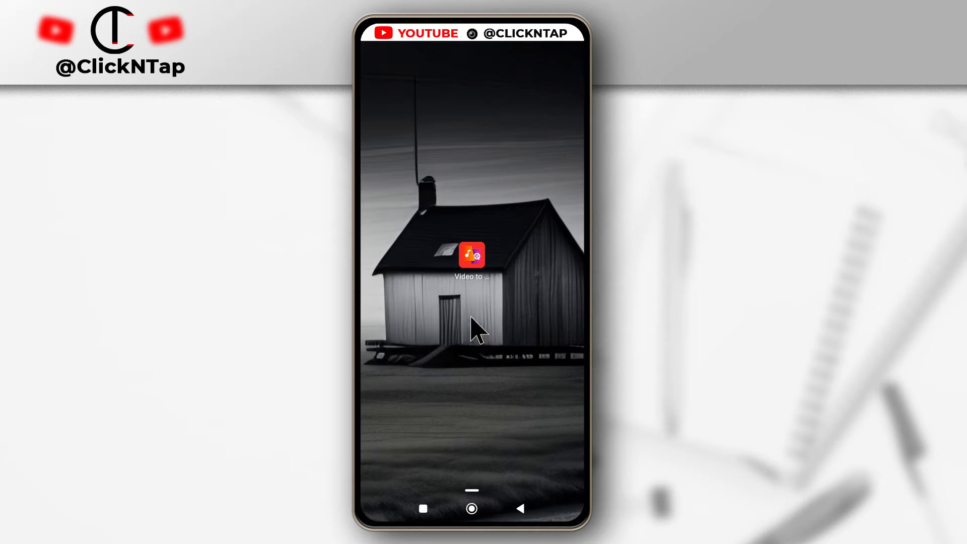
mouse_move(481, 278)
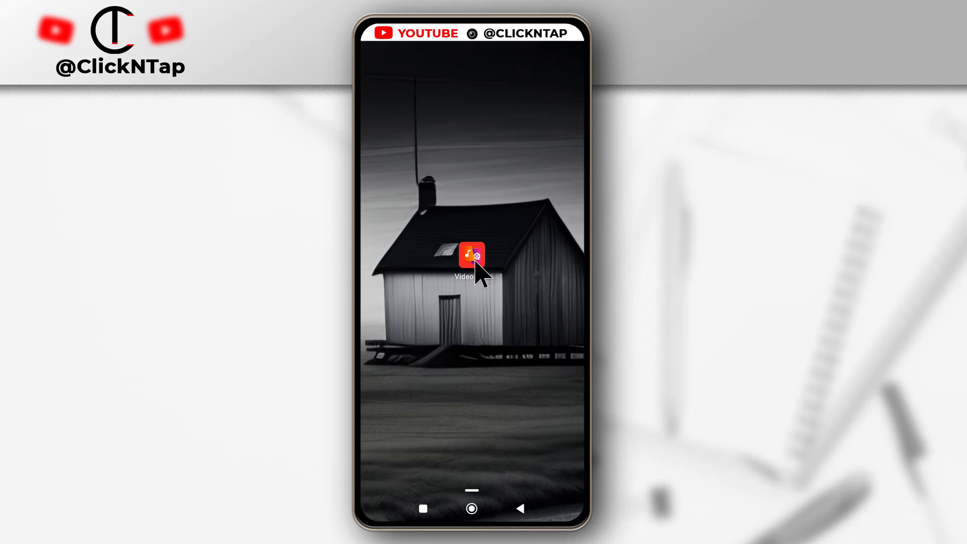
- Launch Video to MP3 Converter from the home screen, reaching its terms-of-use prompt
left_click(472, 255)
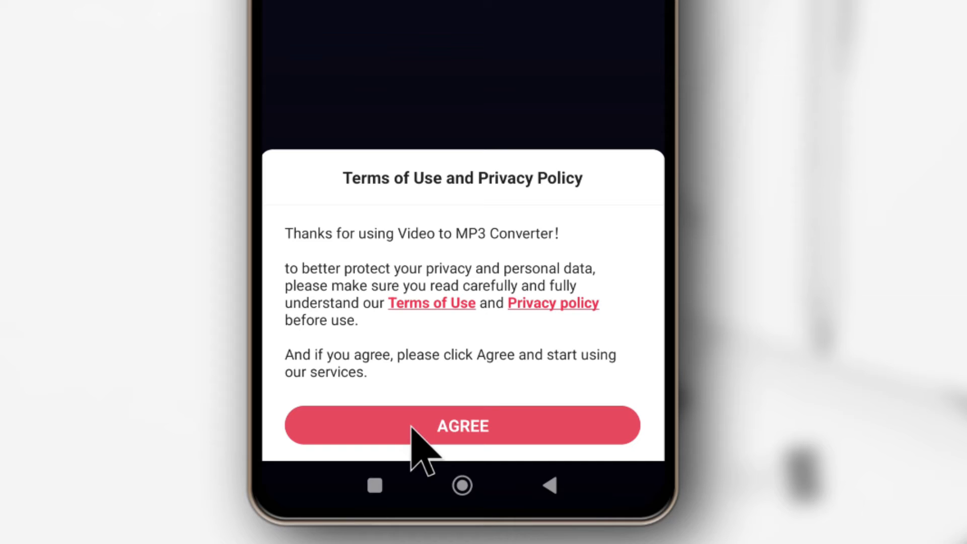
- Agree to the terms, choose Video to Audio and allow access to photos, videos and audio
left_click(463, 424)
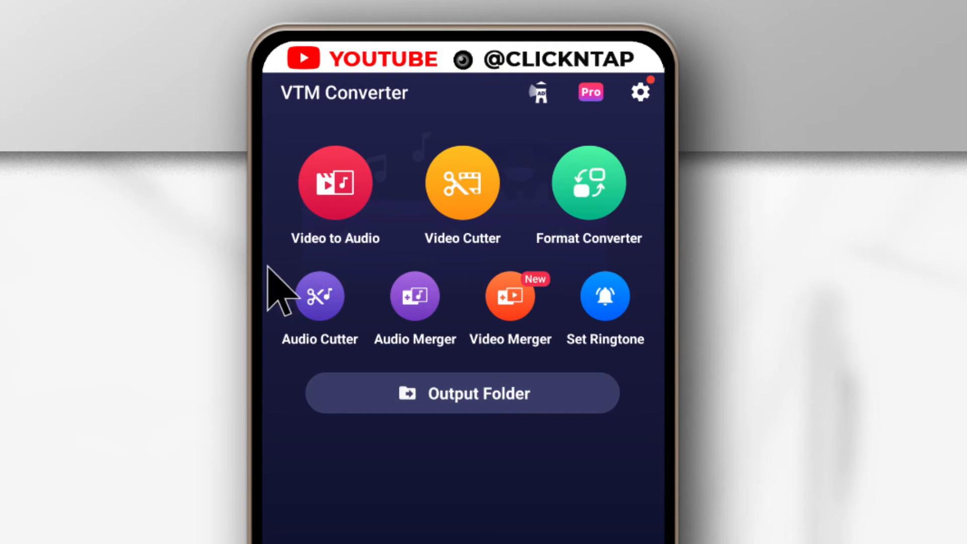
mouse_move(352, 265)
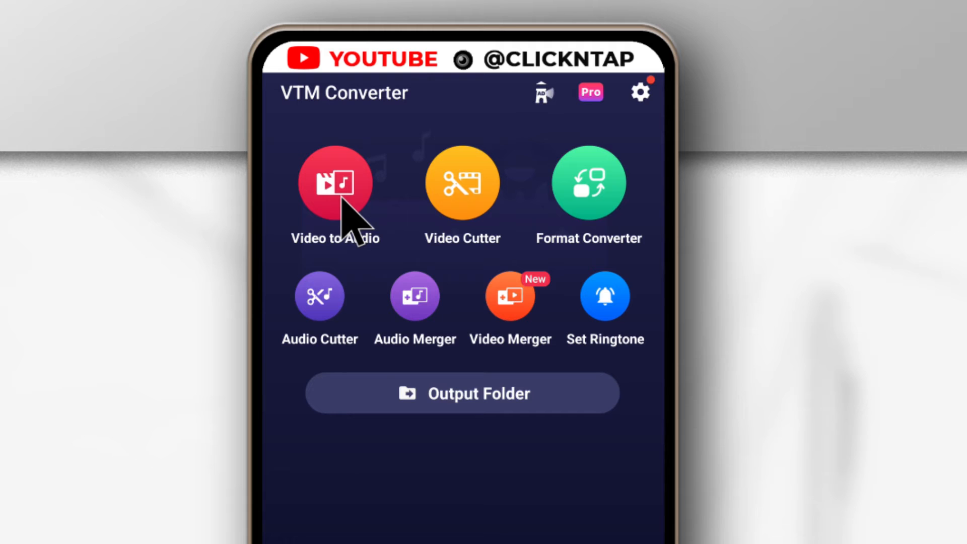
left_click(334, 181)
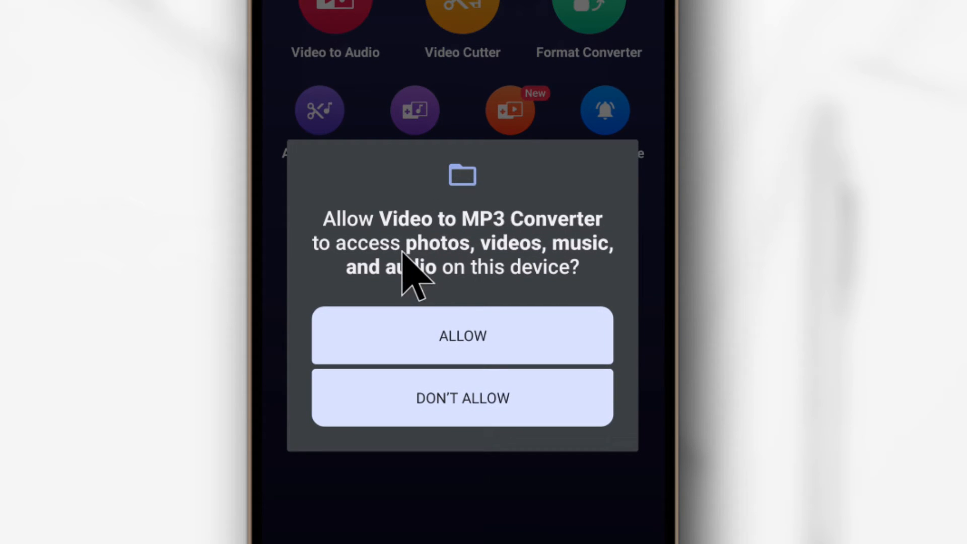
mouse_move(465, 265)
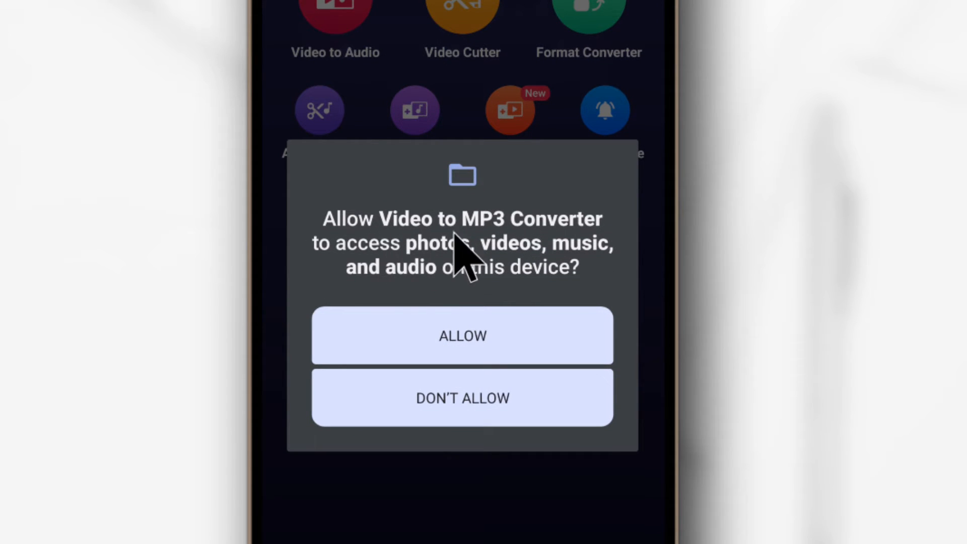
mouse_move(505, 284)
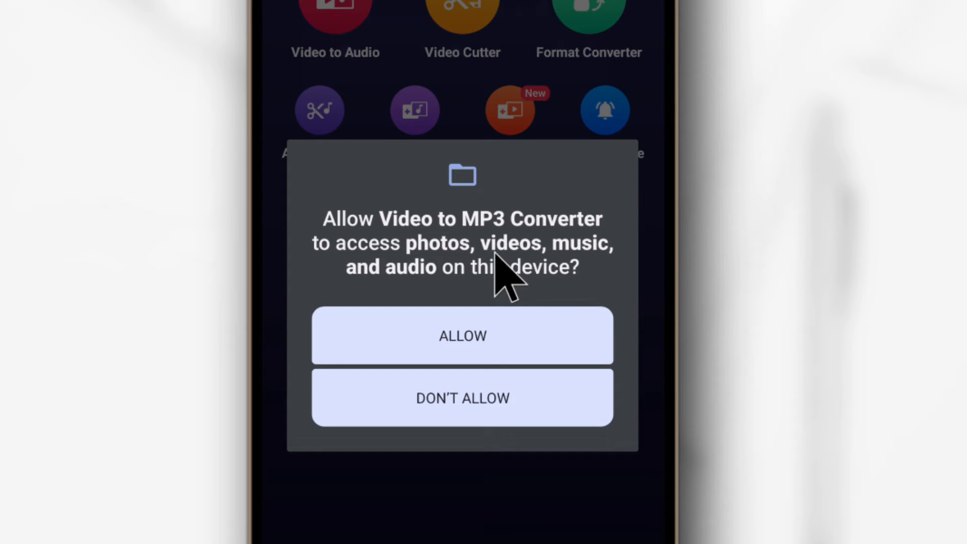
mouse_move(518, 284)
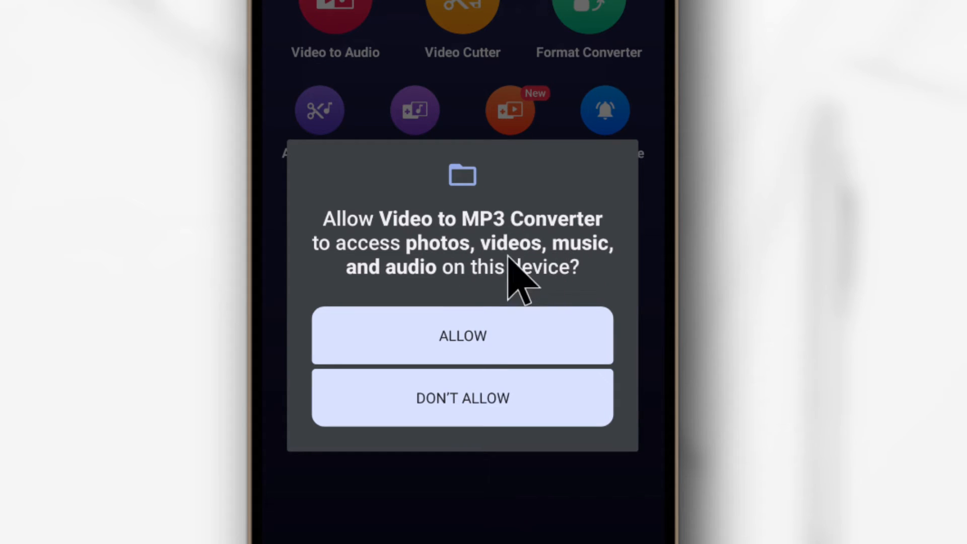
mouse_move(493, 302)
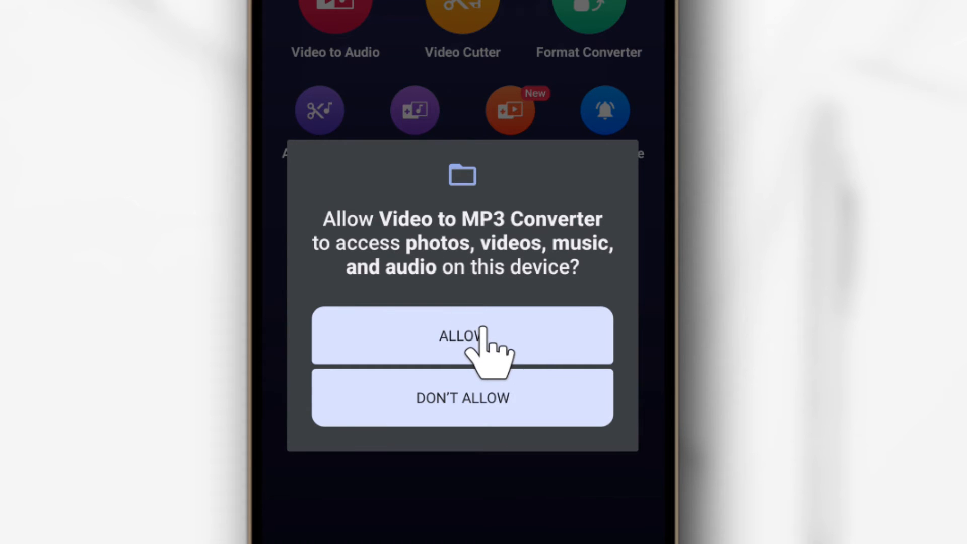
left_click(462, 336)
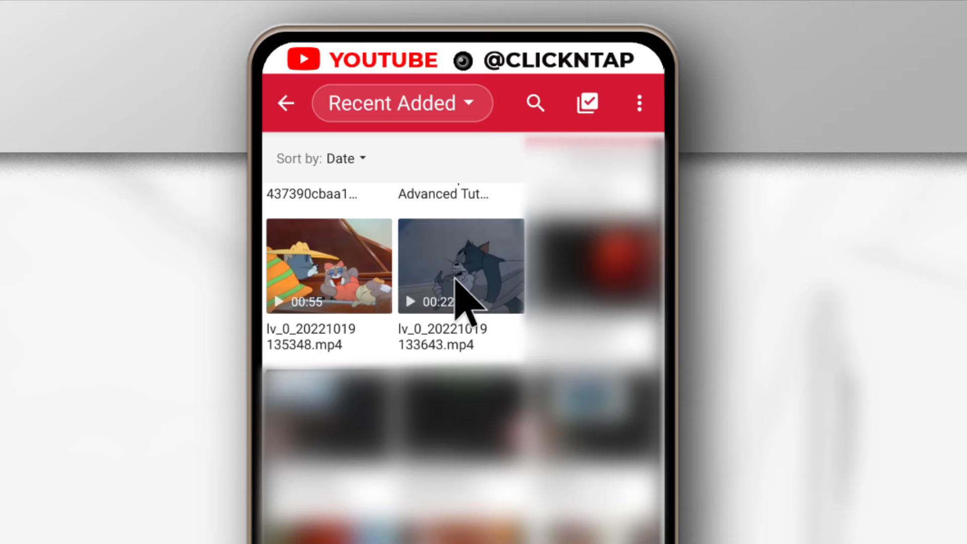
mouse_move(471, 308)
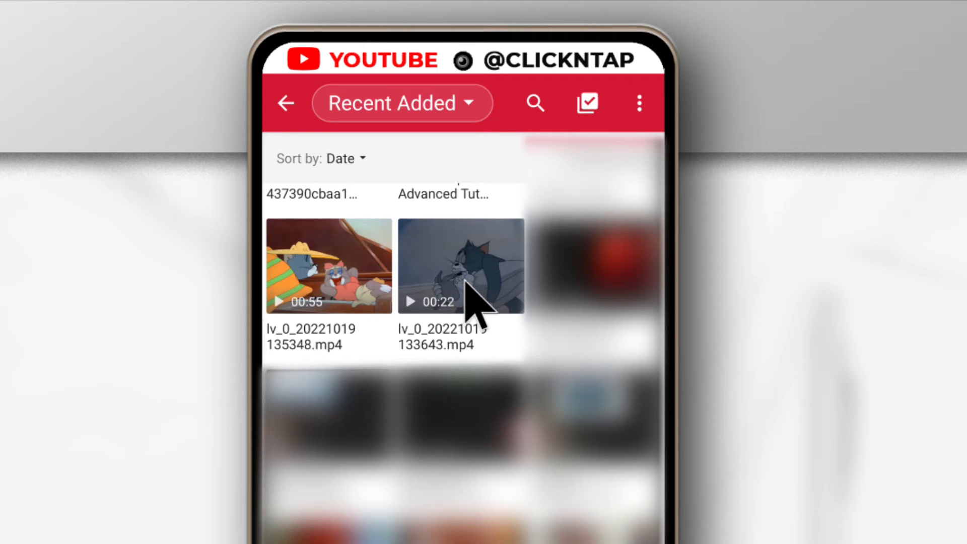
- Pick lv_0_20221019133643.mp4 from the Recent Added grid as the source video
left_click(460, 265)
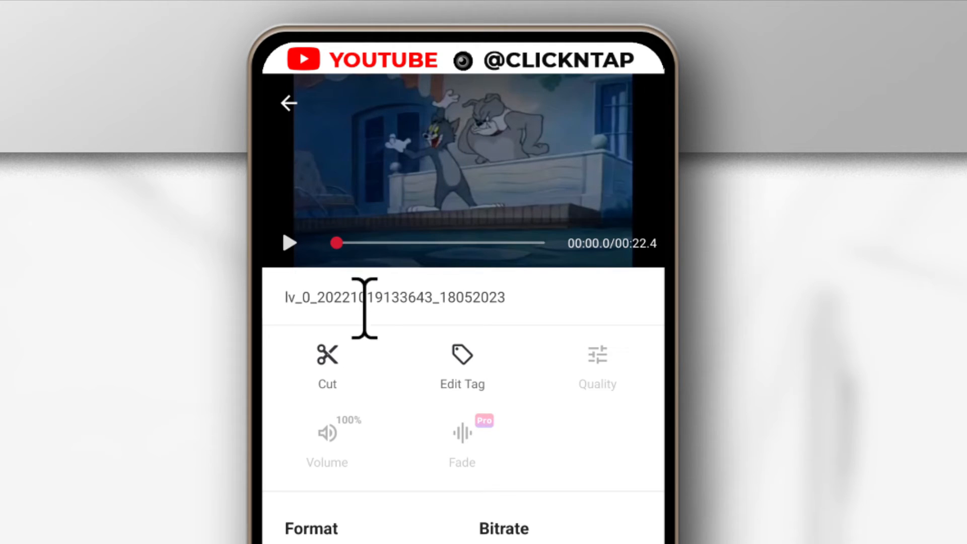
- Enter the Cut editor for the loaded clip
left_click(327, 364)
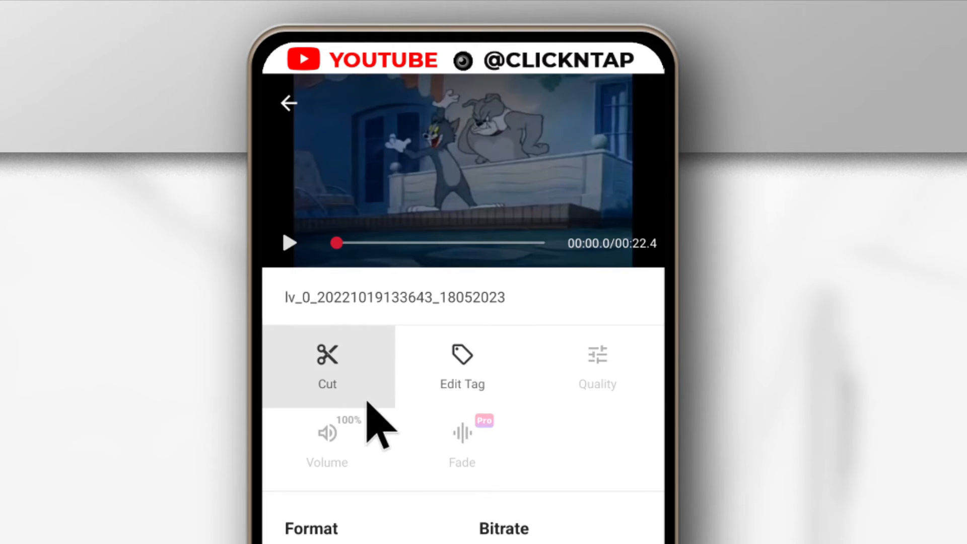
mouse_move(383, 363)
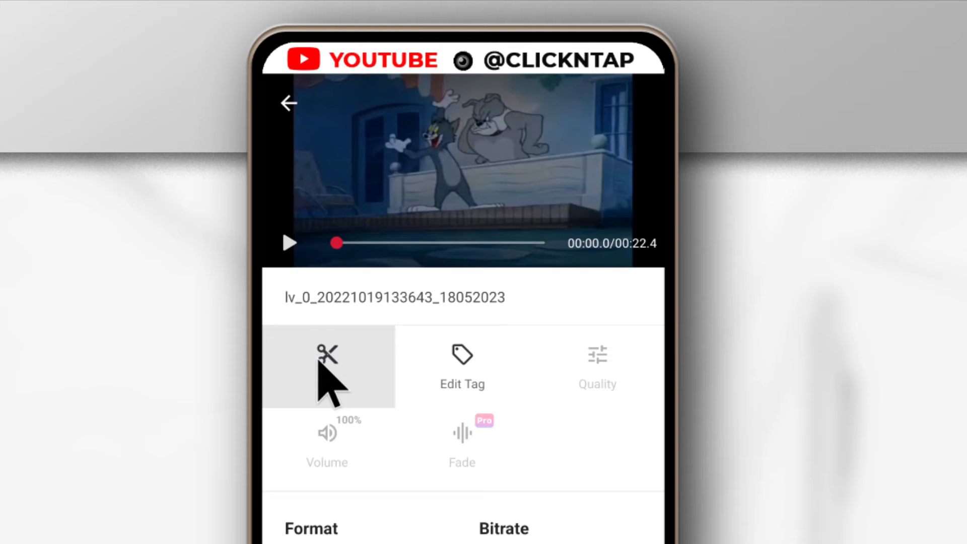
left_click(328, 367)
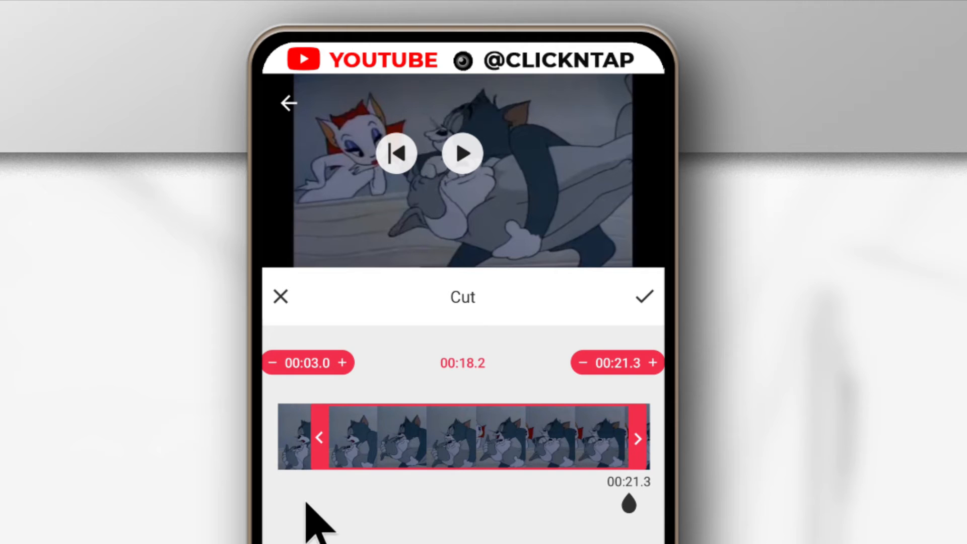
mouse_move(648, 345)
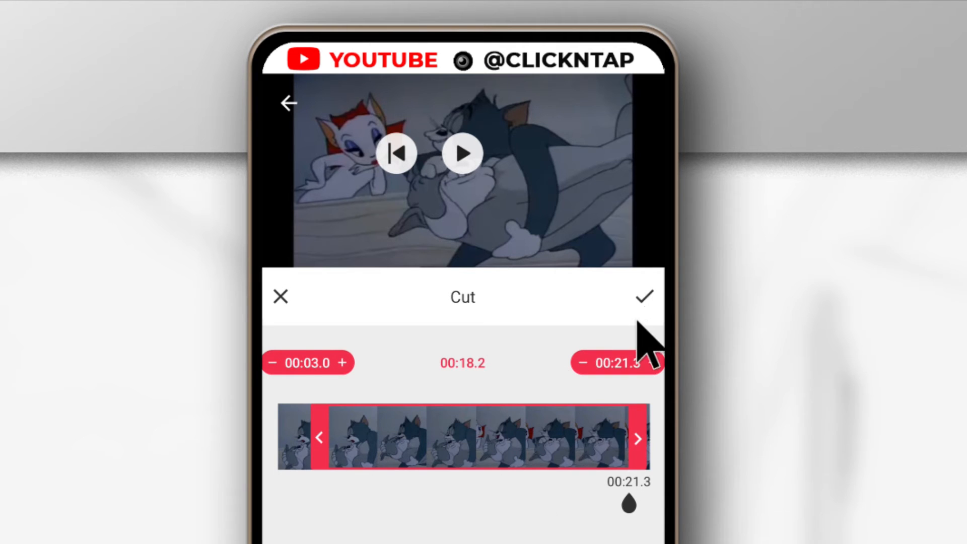
- Confirm the 00:03.0–00:21.3 trim, leaving an 18.2-second clip
left_click(644, 296)
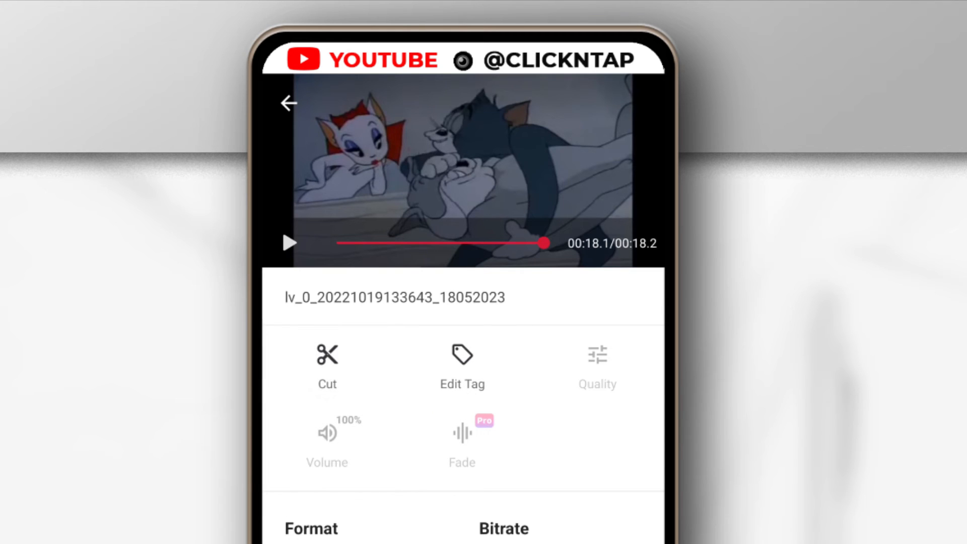
- Choose FLAC from the Format dropdown and bring up the Bitrate list
scroll("down", 3)
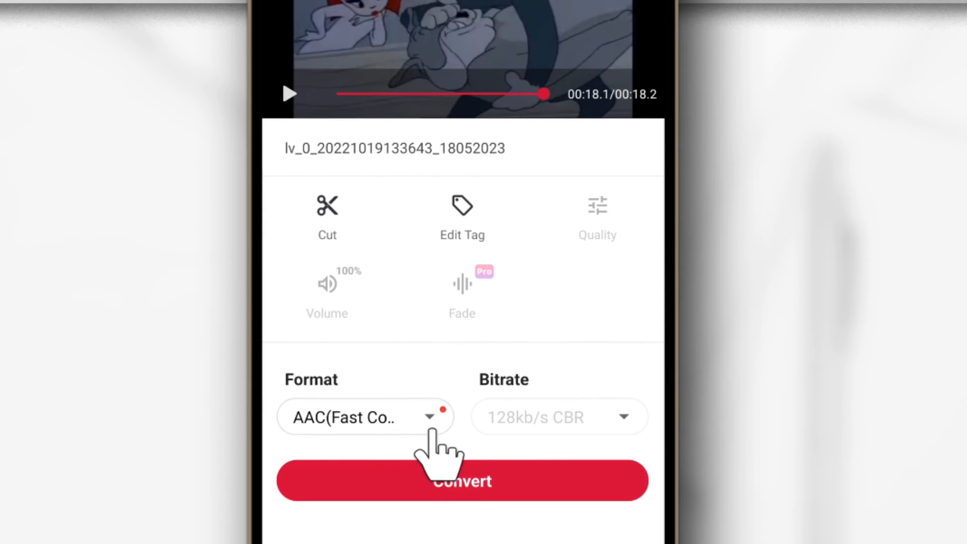
left_click(432, 417)
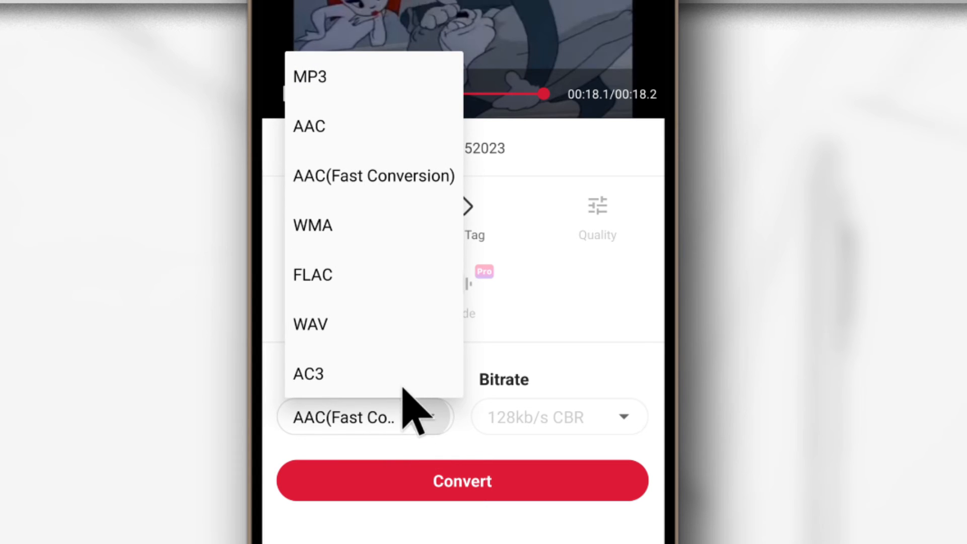
mouse_move(317, 308)
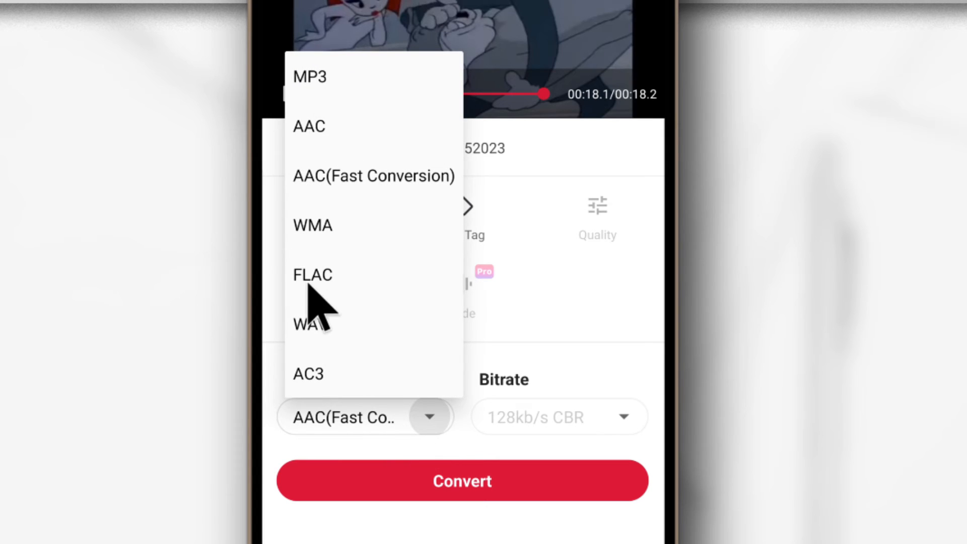
mouse_move(345, 302)
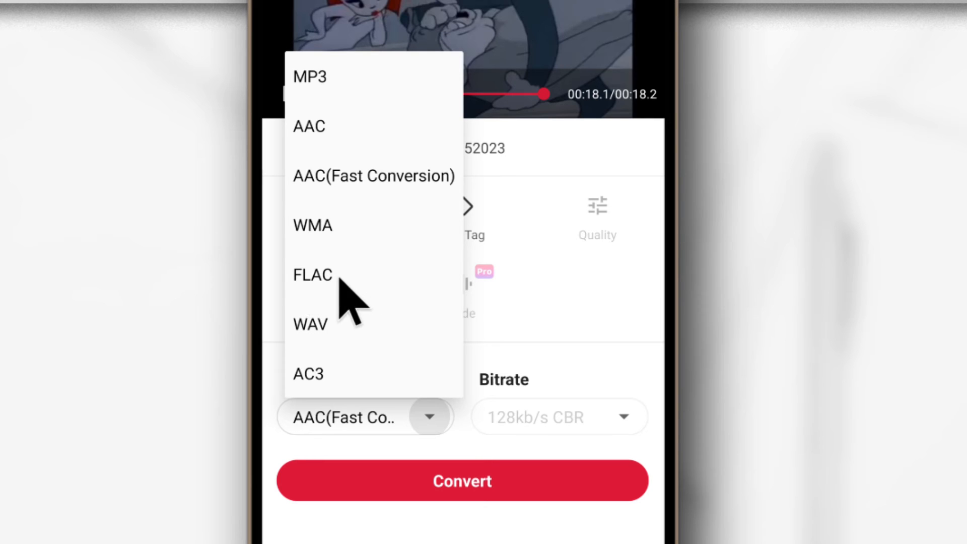
left_click(312, 274)
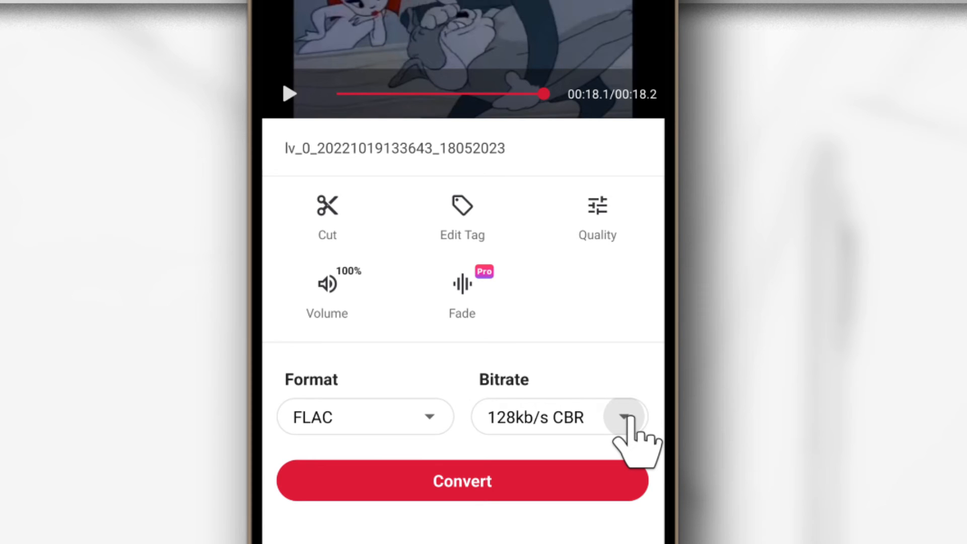
left_click(627, 417)
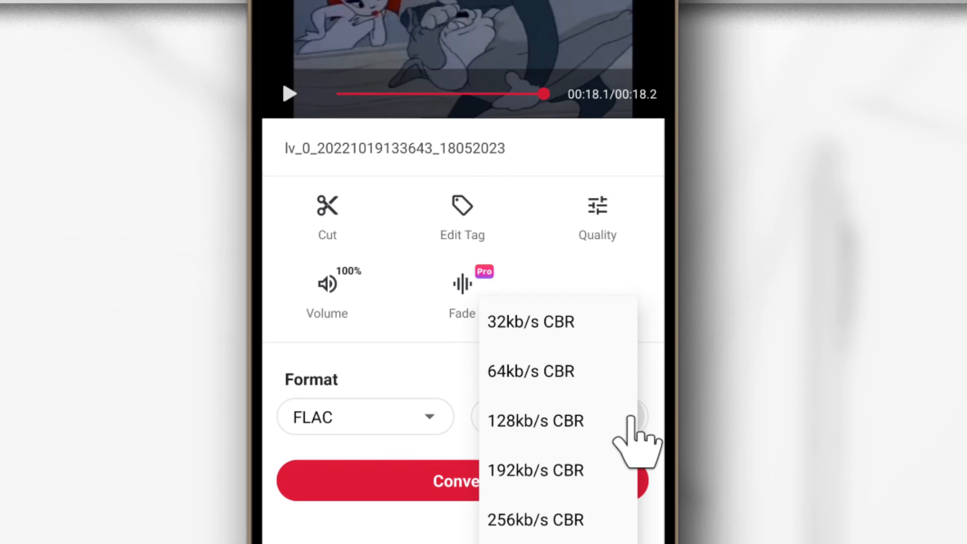
- Select 320kb/s CBR from the Bitrate list
scroll("down", 3)
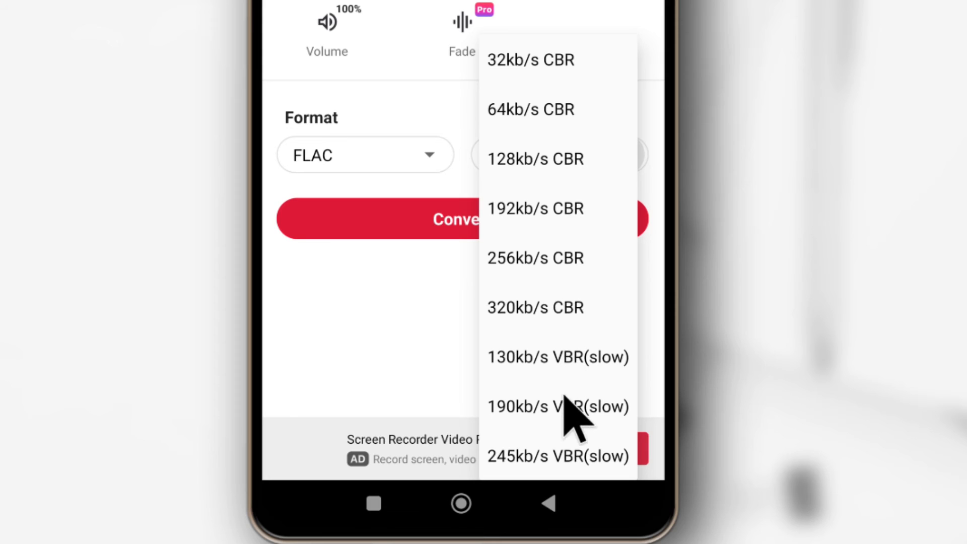
mouse_move(512, 327)
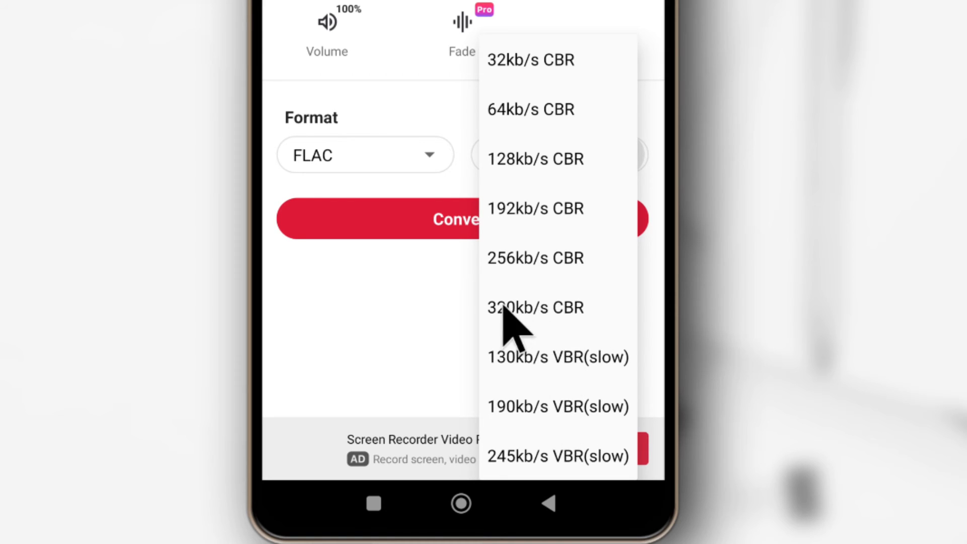
mouse_move(595, 343)
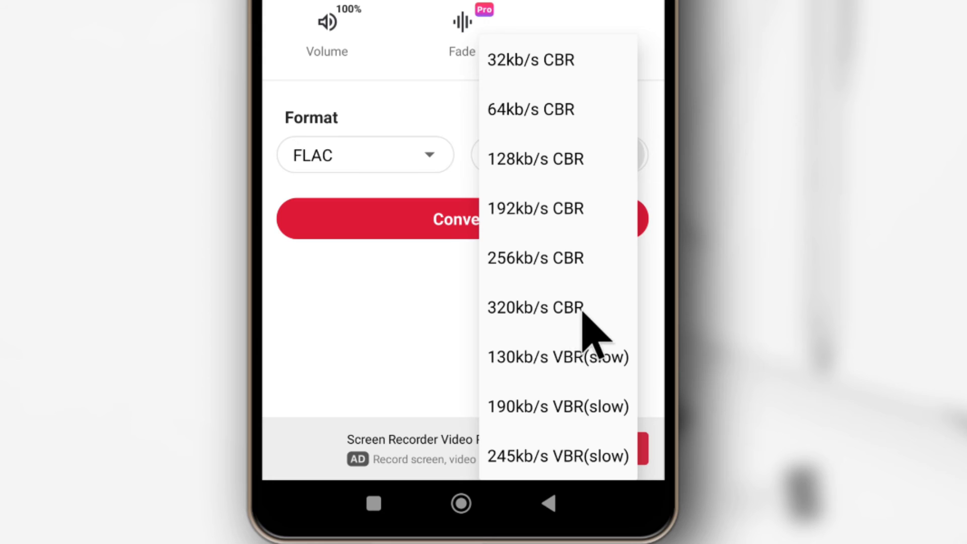
mouse_move(593, 375)
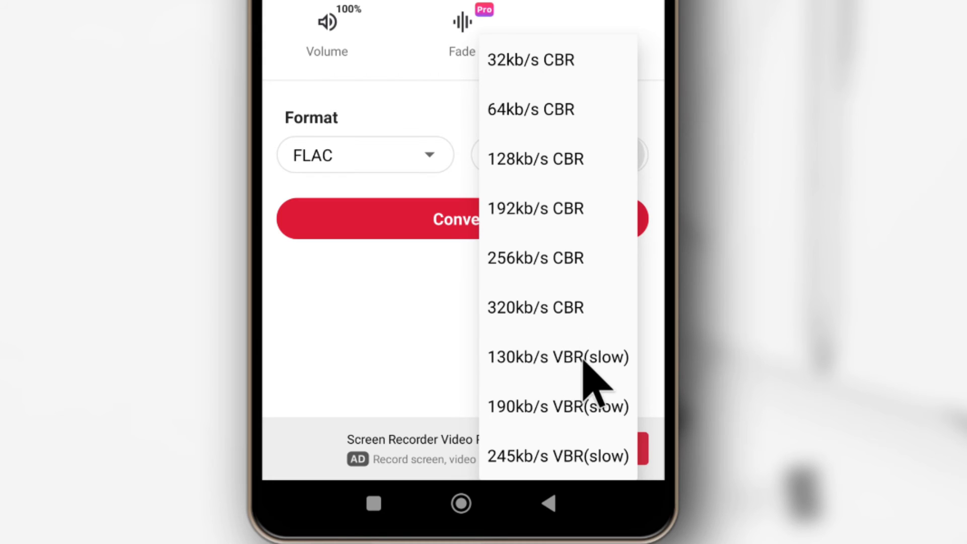
mouse_move(552, 320)
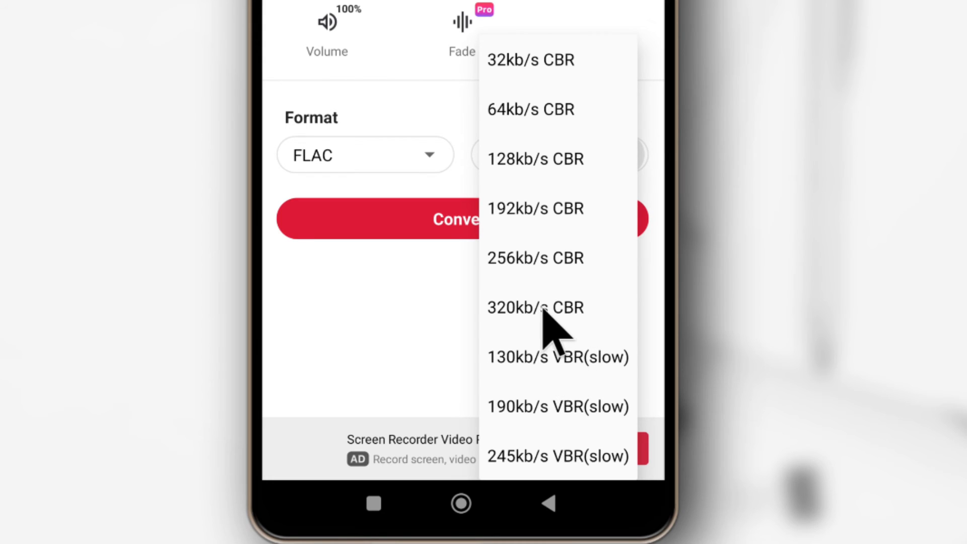
mouse_move(528, 337)
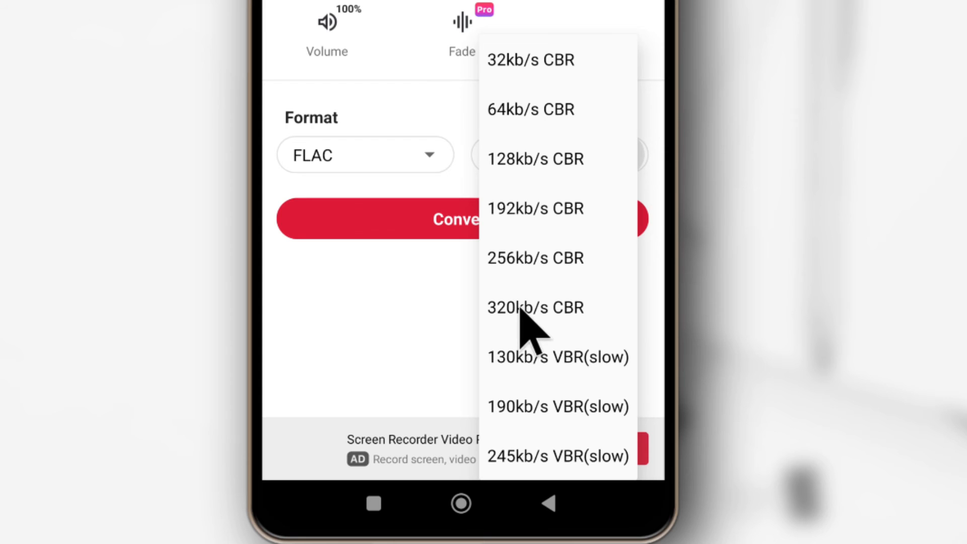
left_click(534, 306)
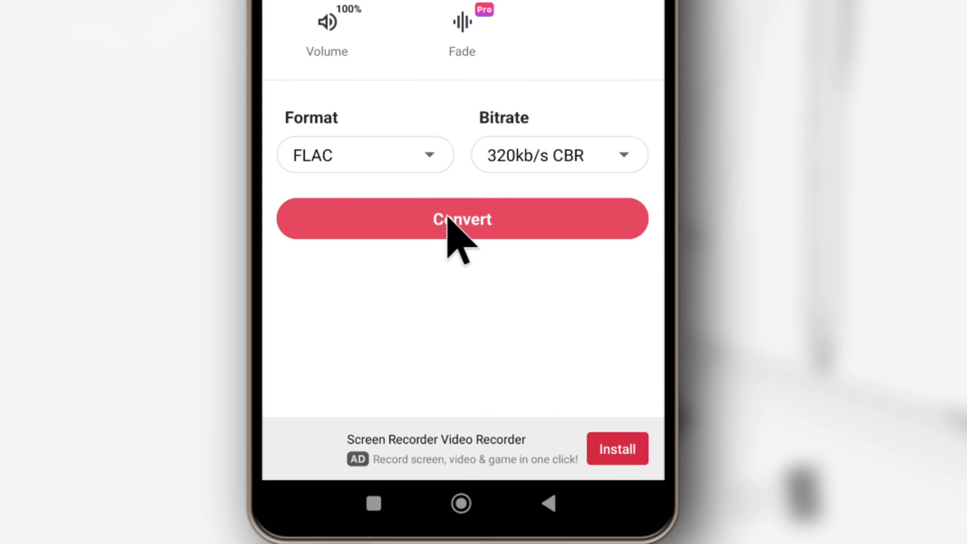
- Convert the clip to a 320 kb/s FLAC file and refuse the notification prompt
left_click(462, 219)
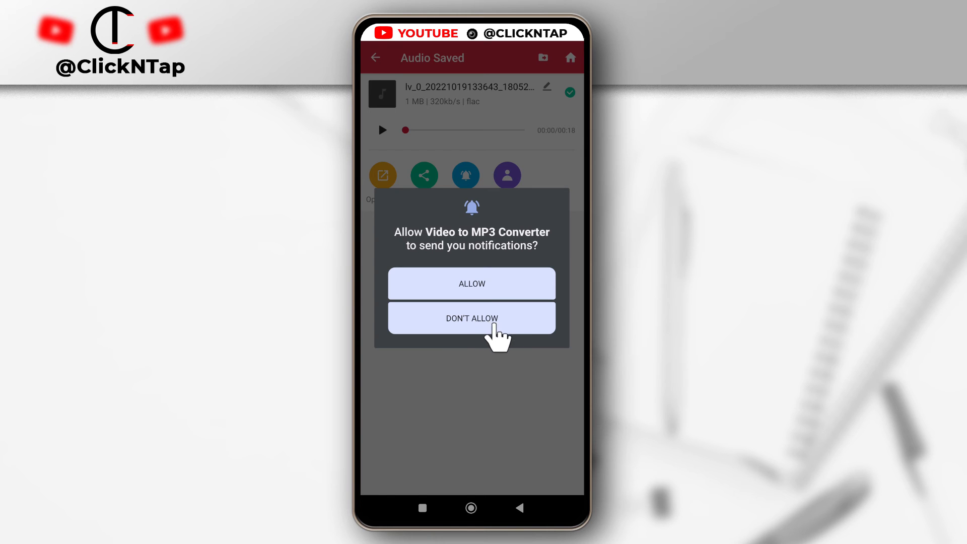
left_click(470, 317)
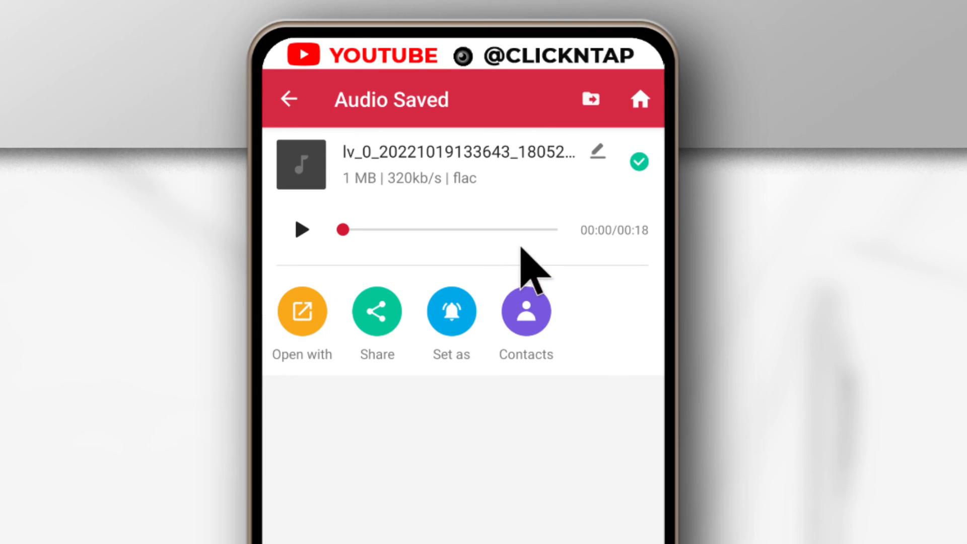
mouse_move(432, 179)
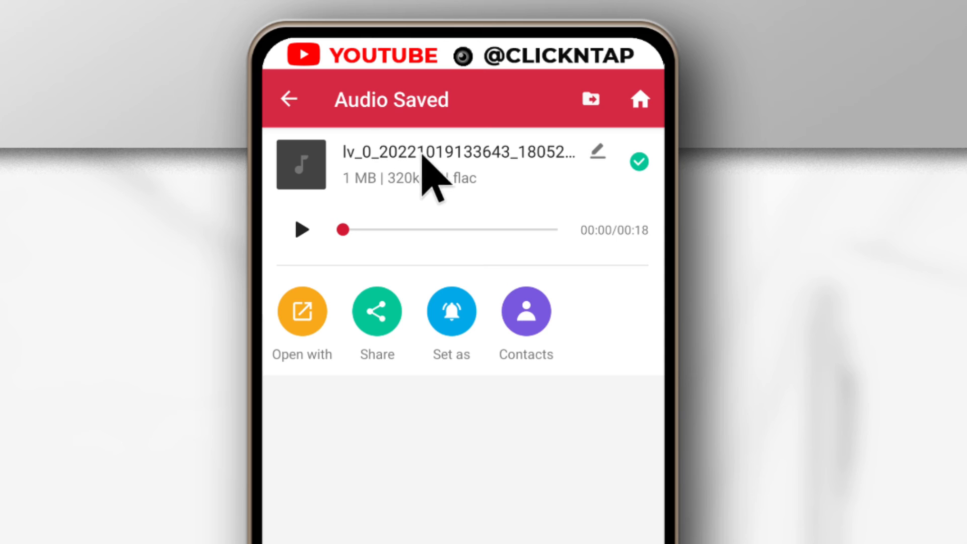
mouse_move(651, 232)
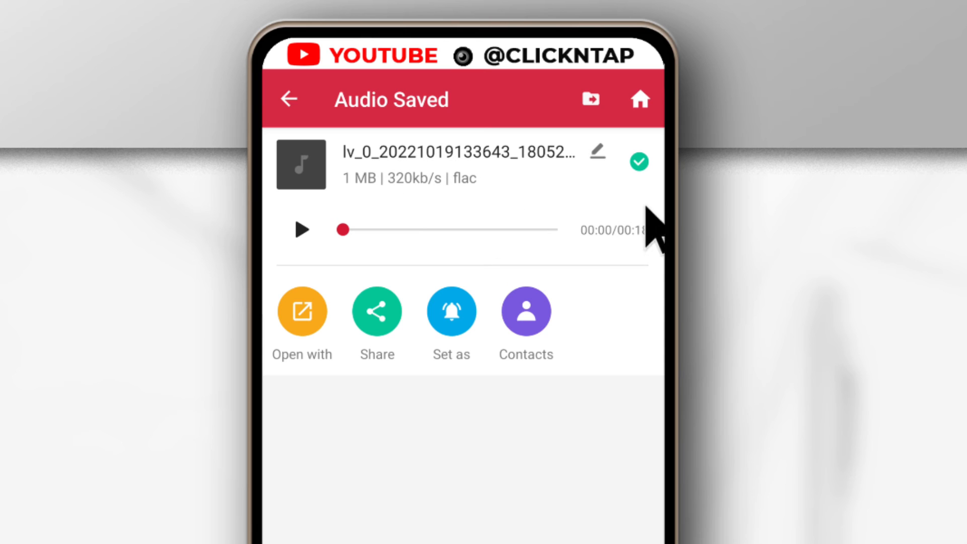
mouse_move(450, 191)
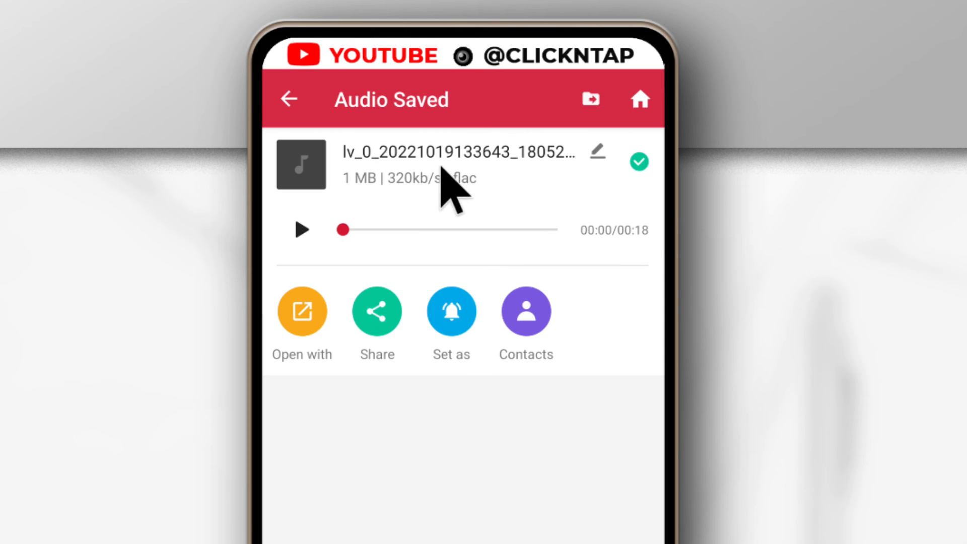
mouse_move(460, 185)
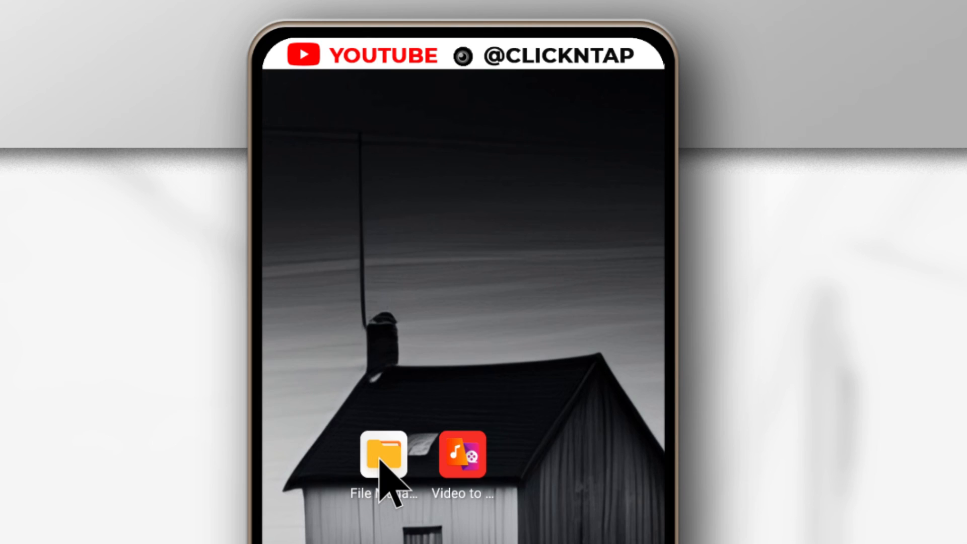
- Launch File Manager and navigate into Music > VideoToMp3 on internal storage
left_click(383, 454)
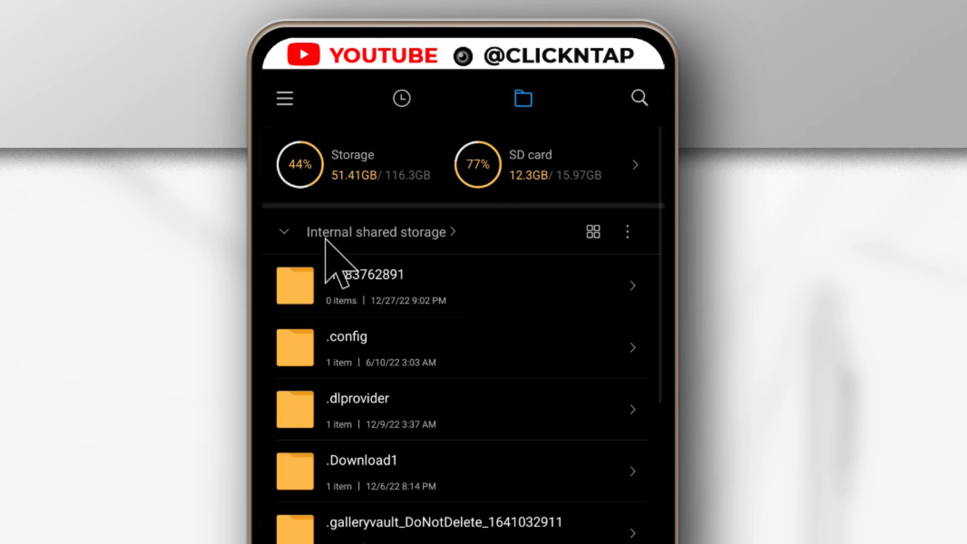
scroll("down", 3)
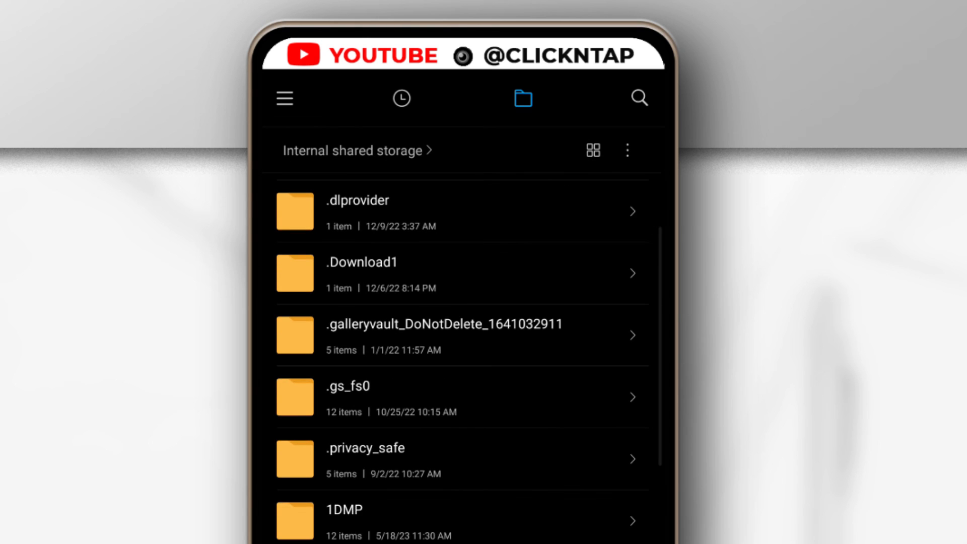
scroll("down", 3)
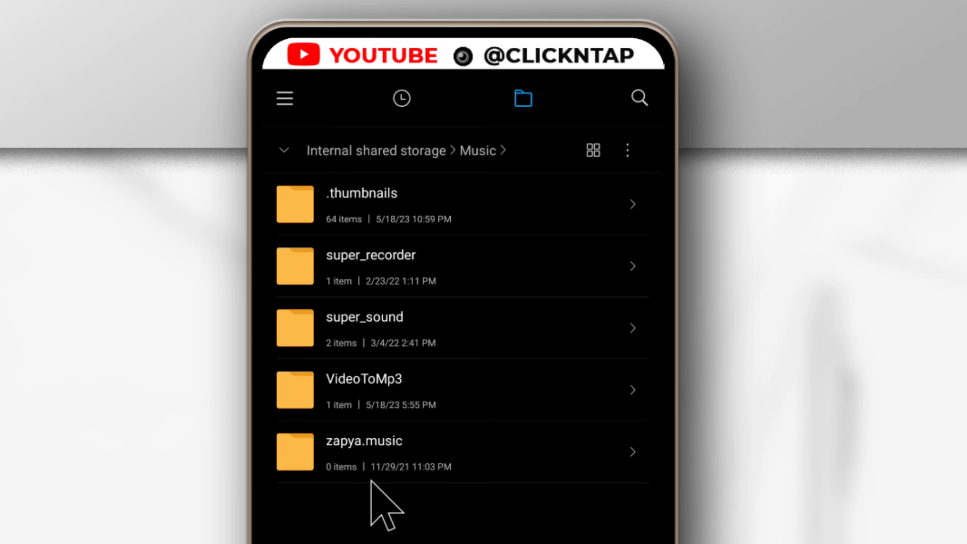
mouse_move(369, 401)
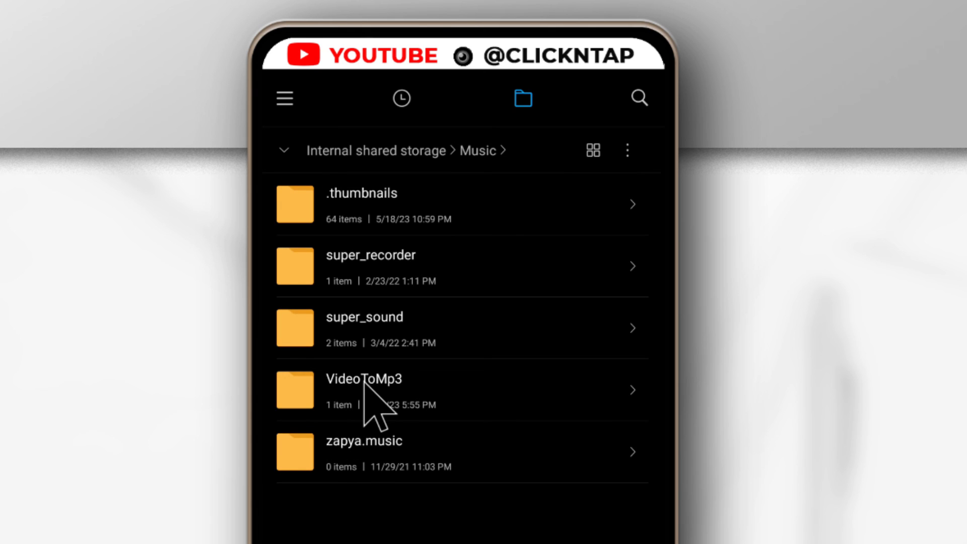
left_click(363, 390)
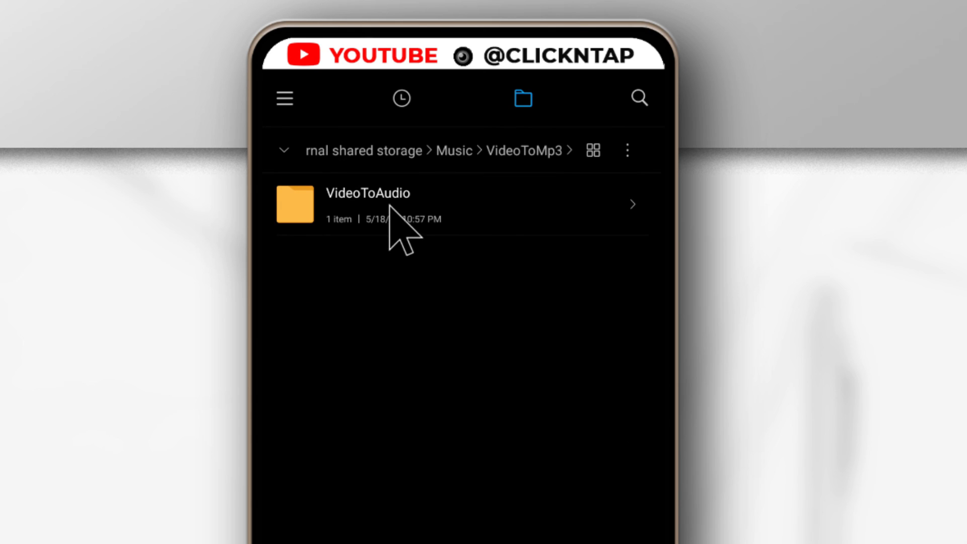
left_click(366, 204)
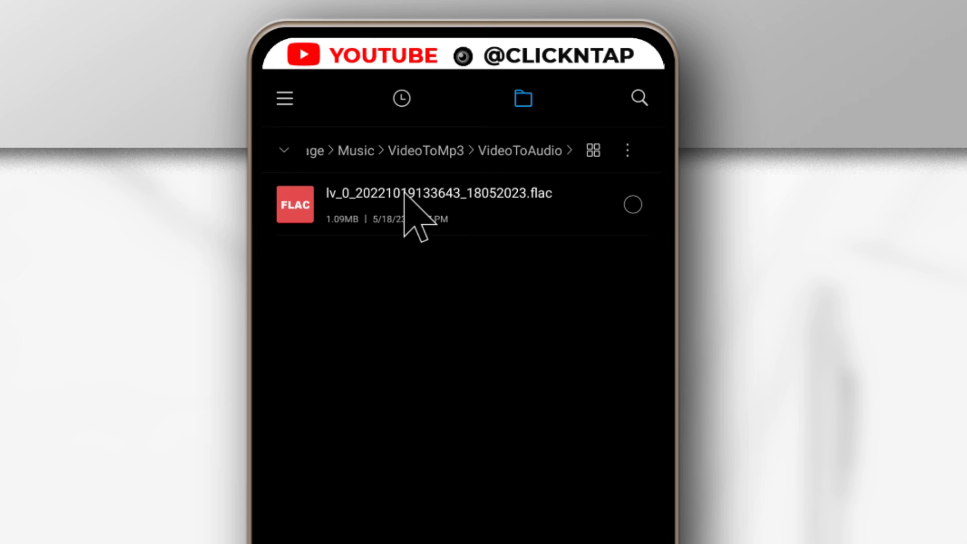
mouse_move(450, 262)
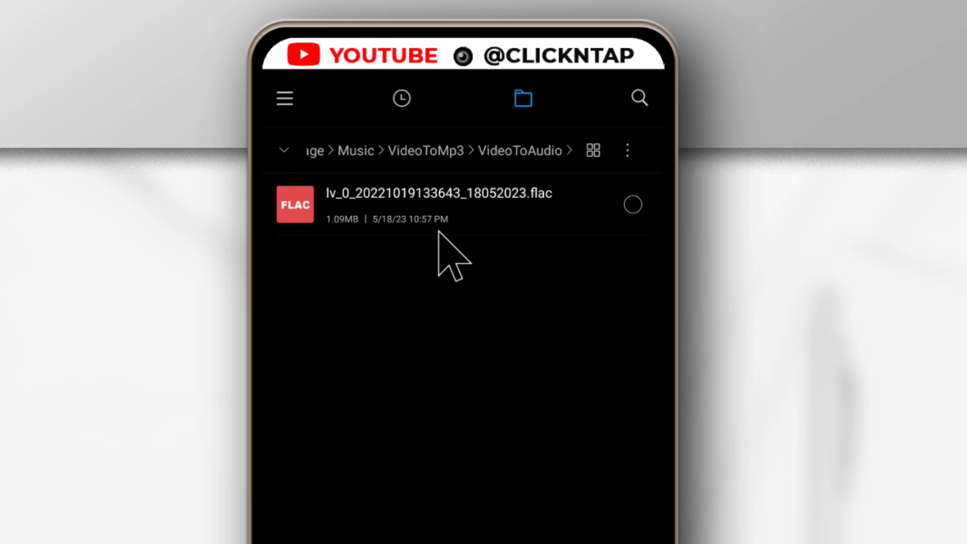
mouse_move(551, 219)
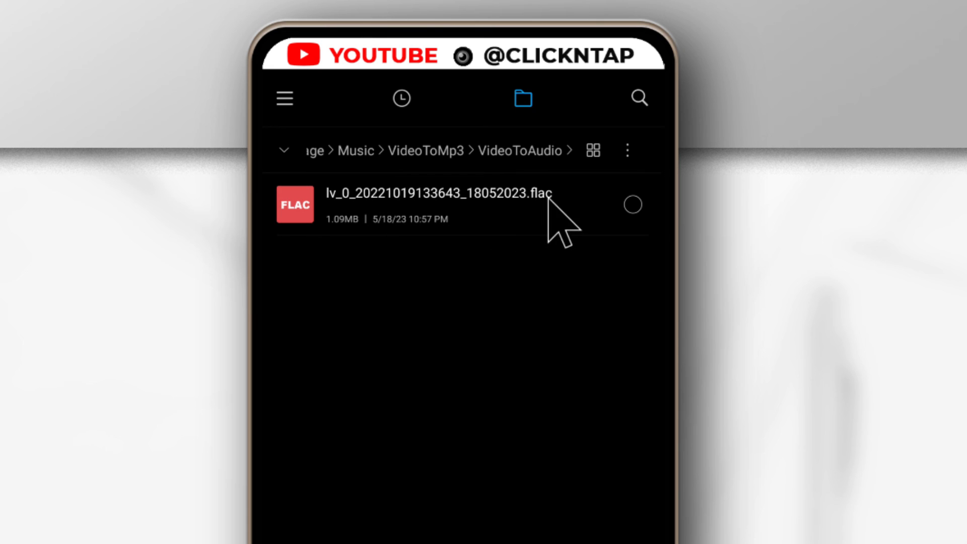
mouse_move(425, 336)
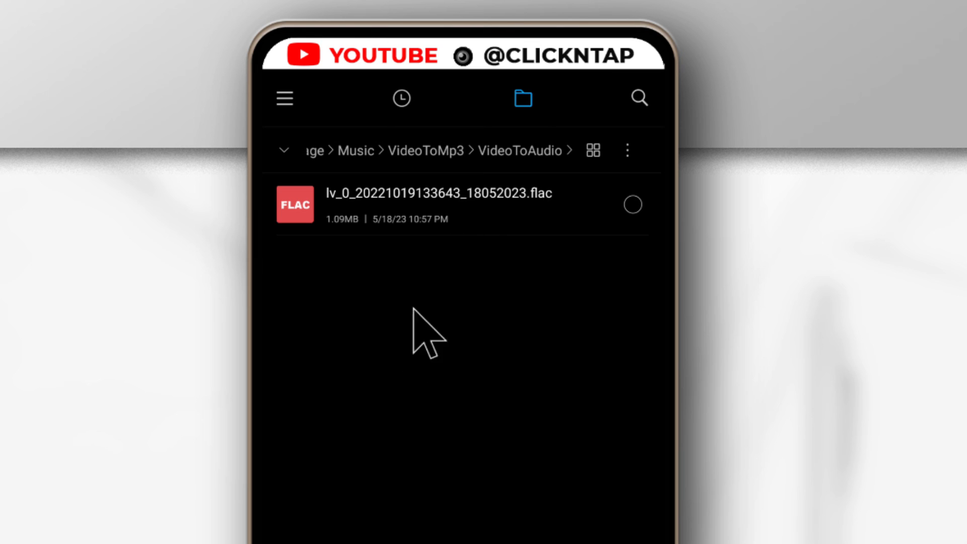
mouse_move(473, 302)
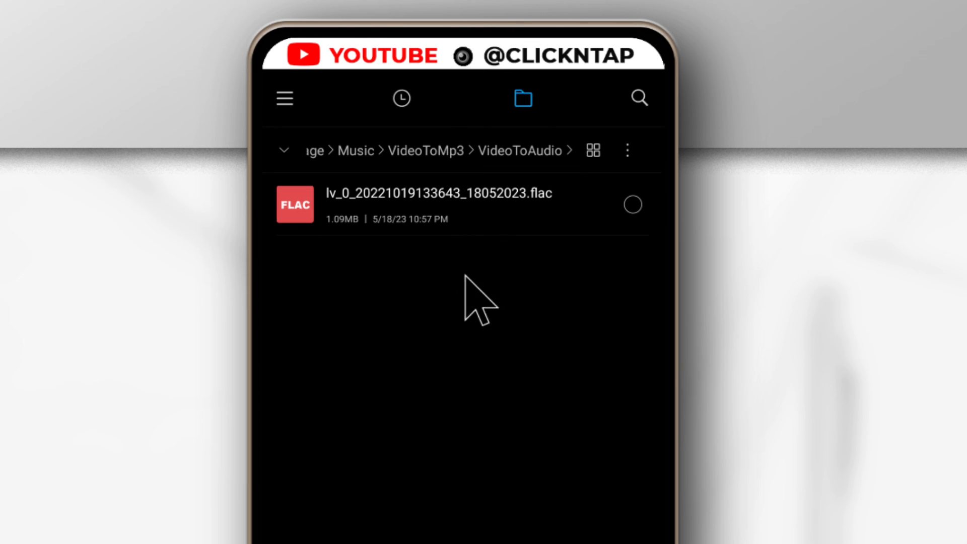
mouse_move(422, 349)
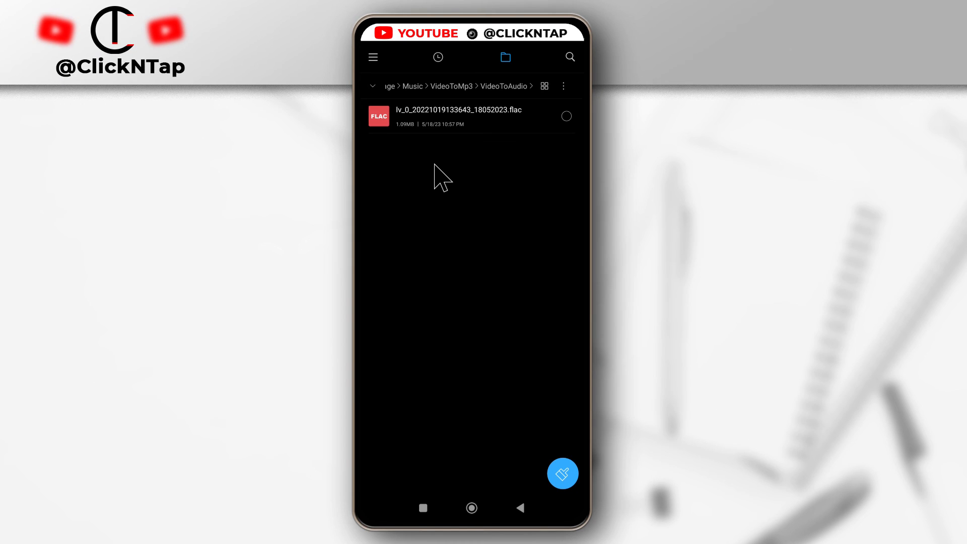
mouse_move(442, 182)
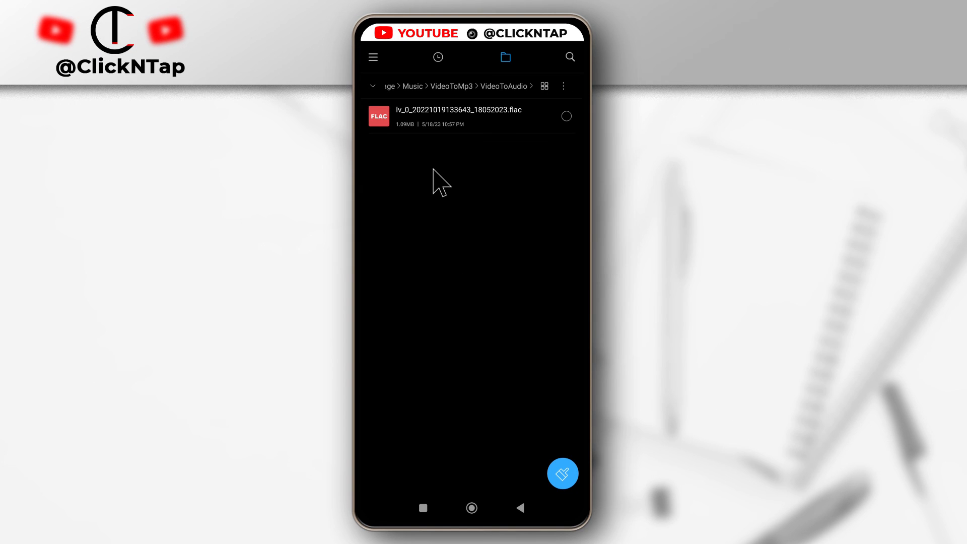
mouse_move(425, 202)
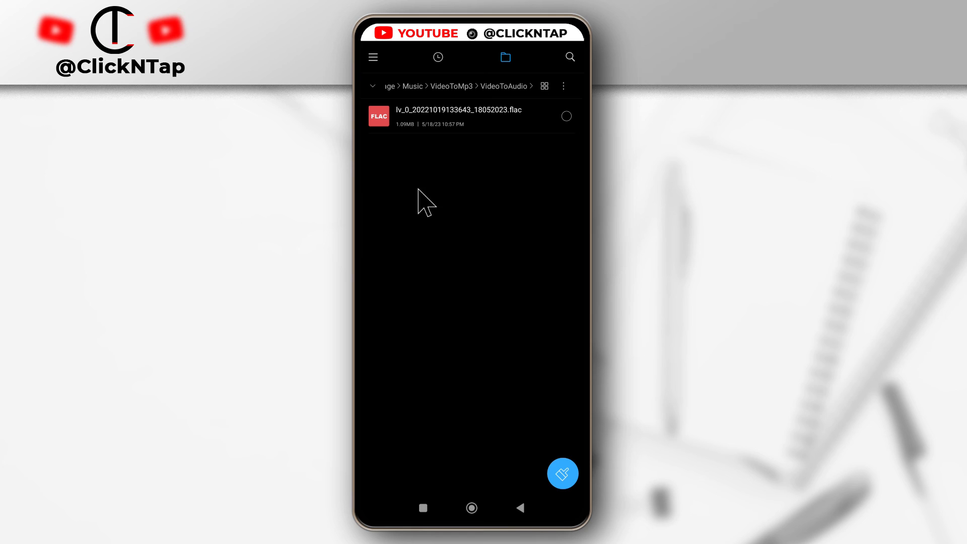